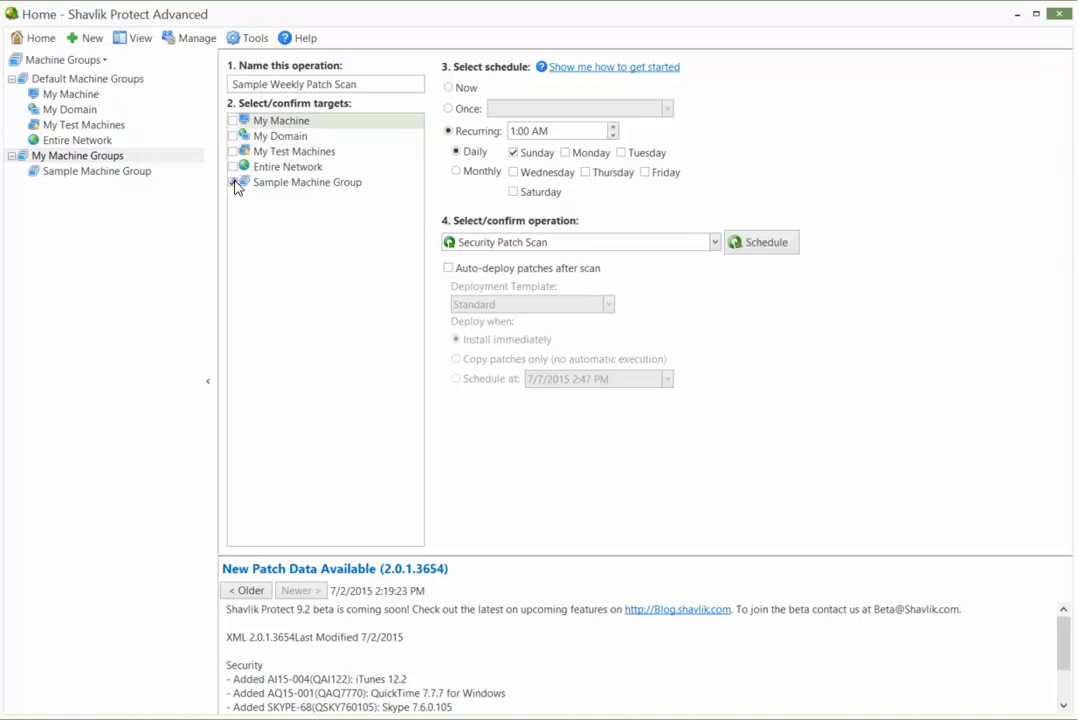
Step: Open Sample Machine Group from the home targets list to view its member machines
{"action": "left_click", "coordinate": [233, 182]}
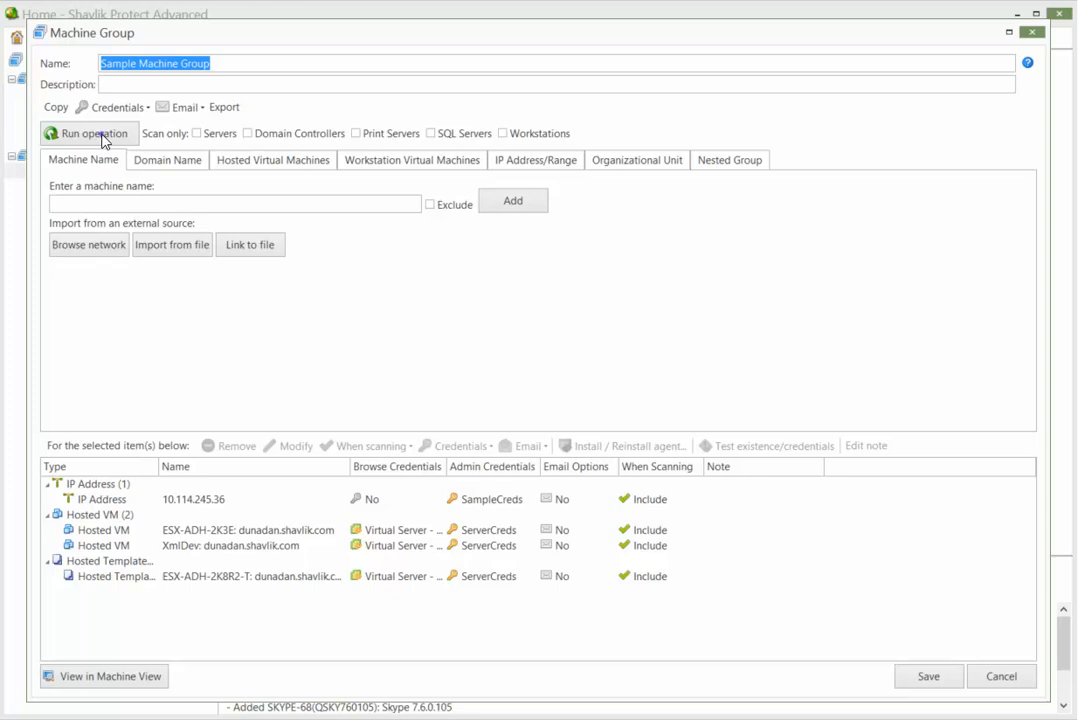
Step: Bring up Run Operation for the group, then cancel and close the Machine Group window
{"action": "left_click", "coordinate": [89, 133]}
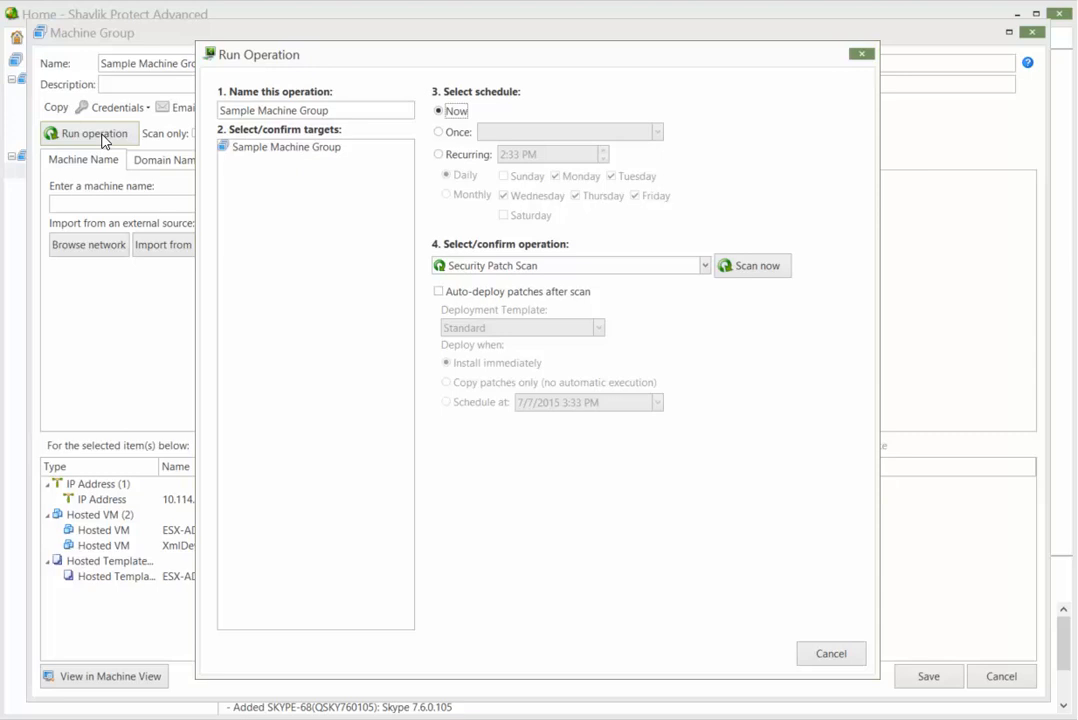
{"action": "mouse_move", "coordinate": [430, 153]}
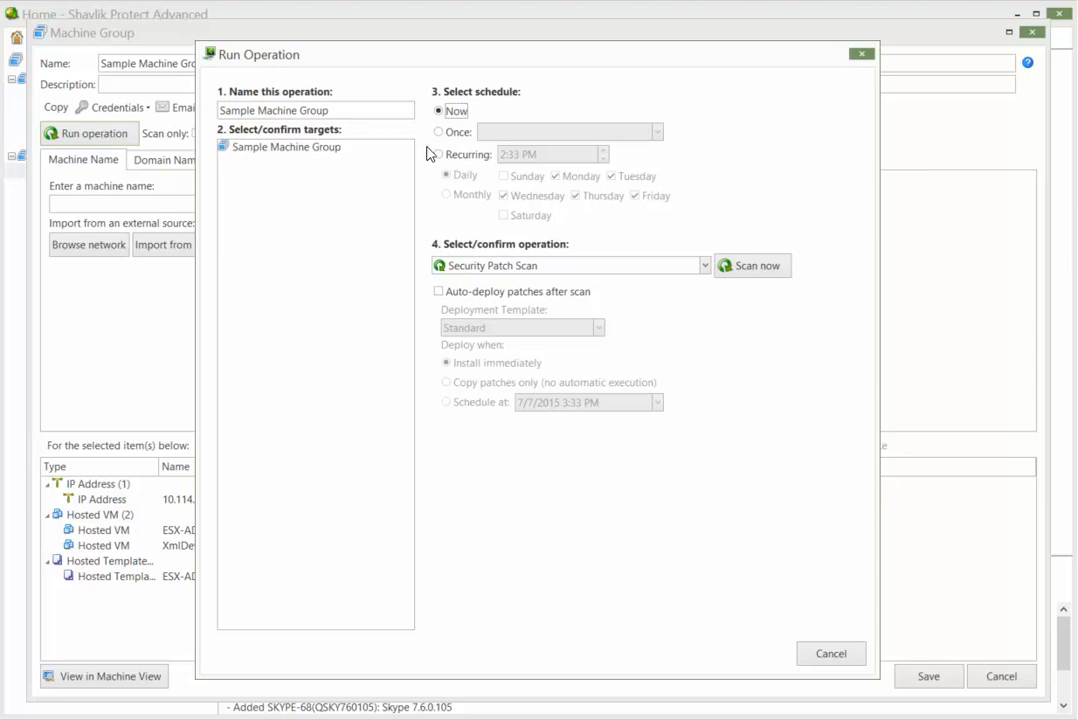
{"action": "left_click", "coordinate": [438, 154]}
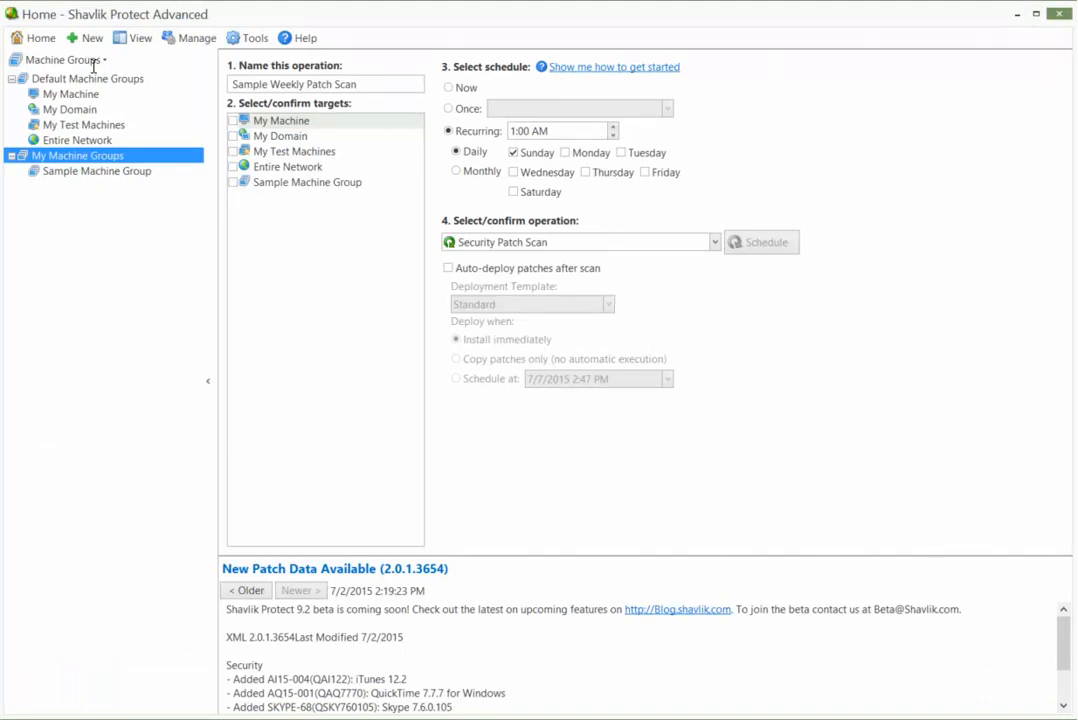
Step: Open the Weekly Patch Scan favorite, try Recurring Sunday run settings, then close the dialog
{"action": "left_click", "coordinate": [60, 59]}
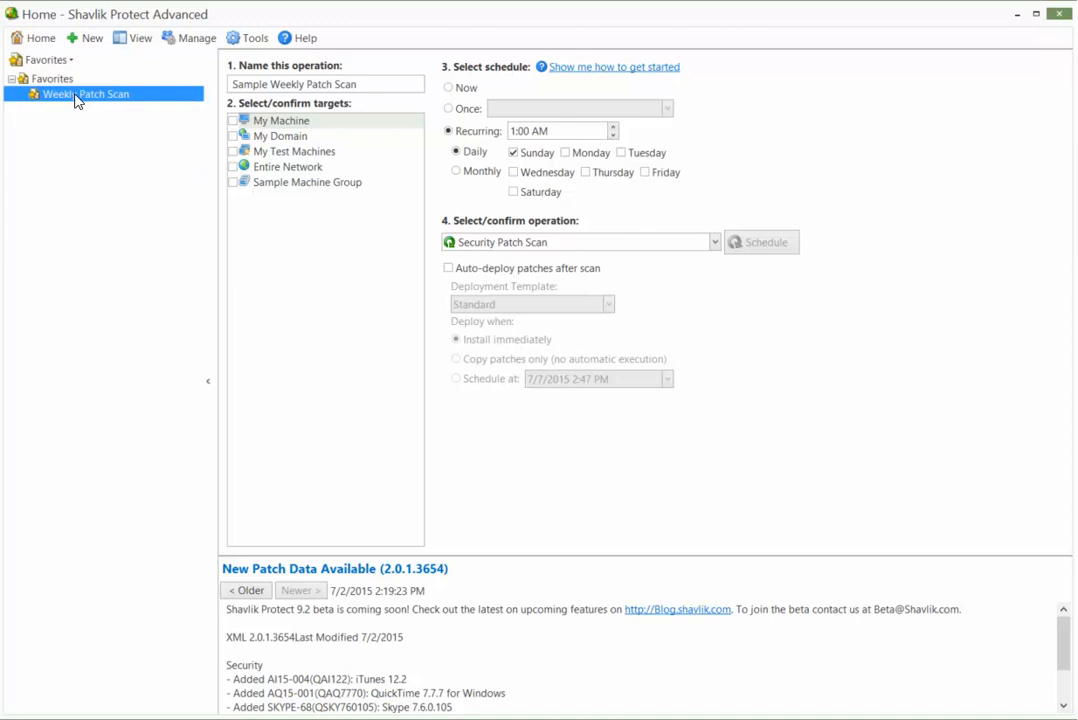
{"action": "double_click", "coordinate": [85, 93]}
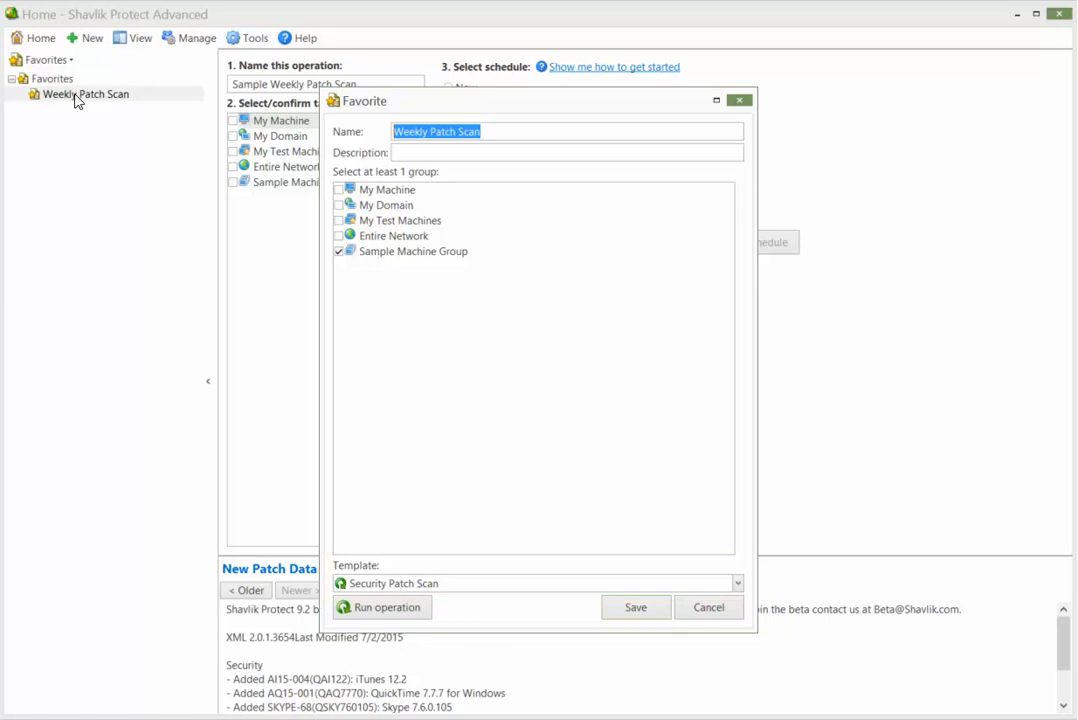
{"action": "mouse_move", "coordinate": [278, 193]}
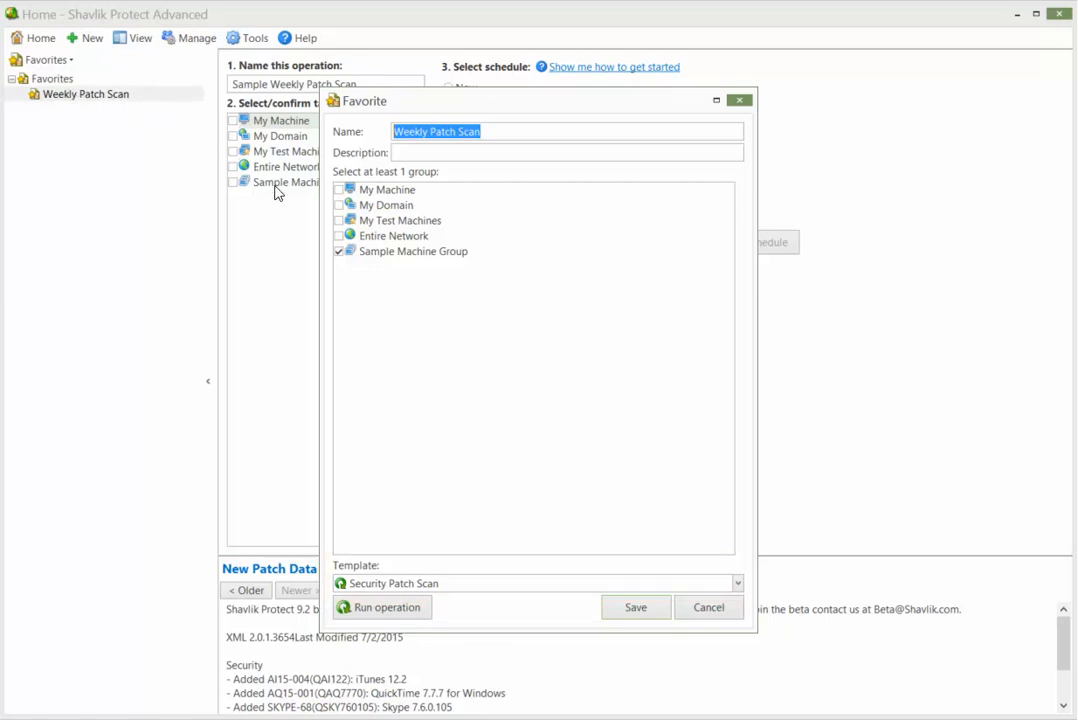
{"action": "left_click", "coordinate": [382, 607]}
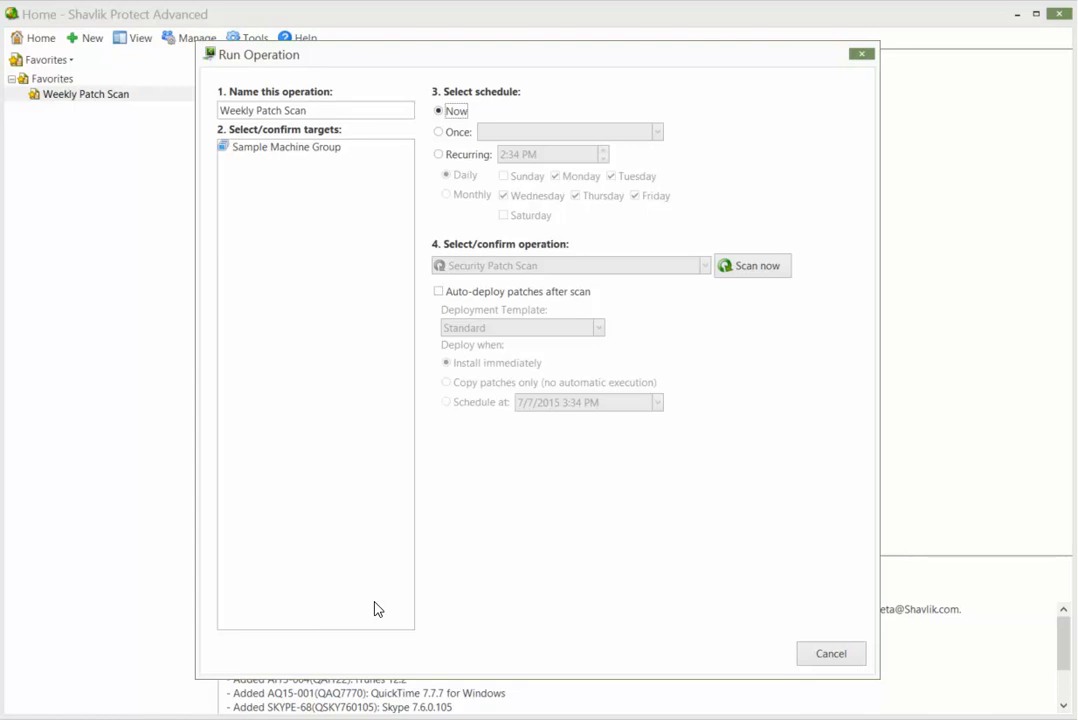
{"action": "mouse_move", "coordinate": [435, 390]}
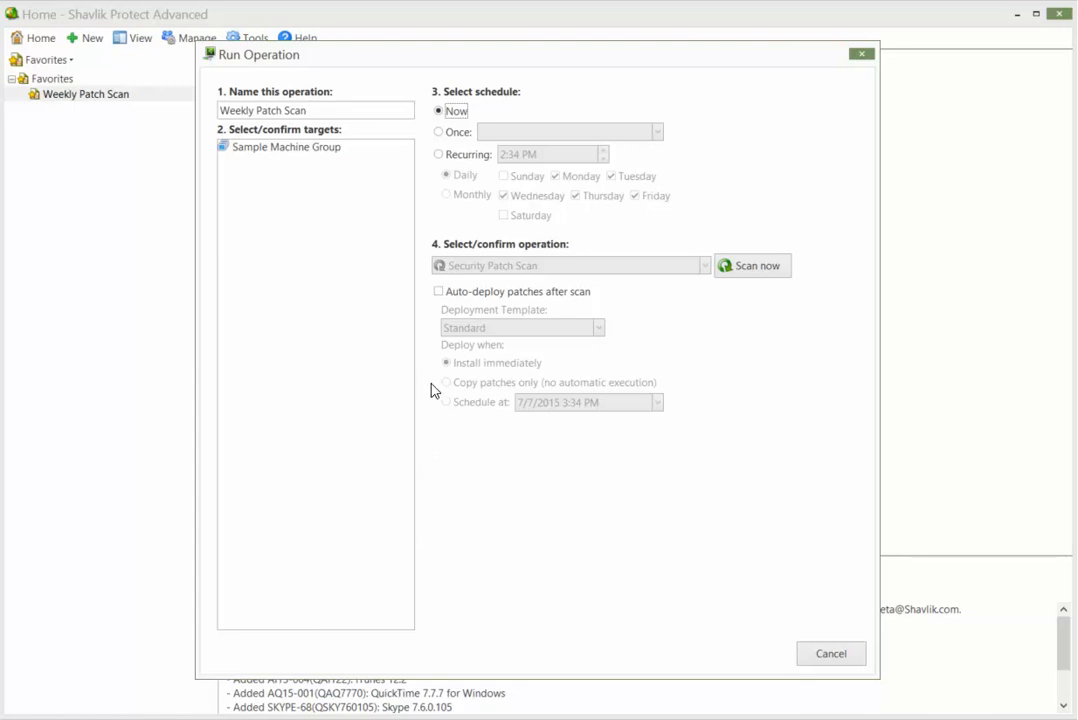
{"action": "left_click", "coordinate": [438, 154]}
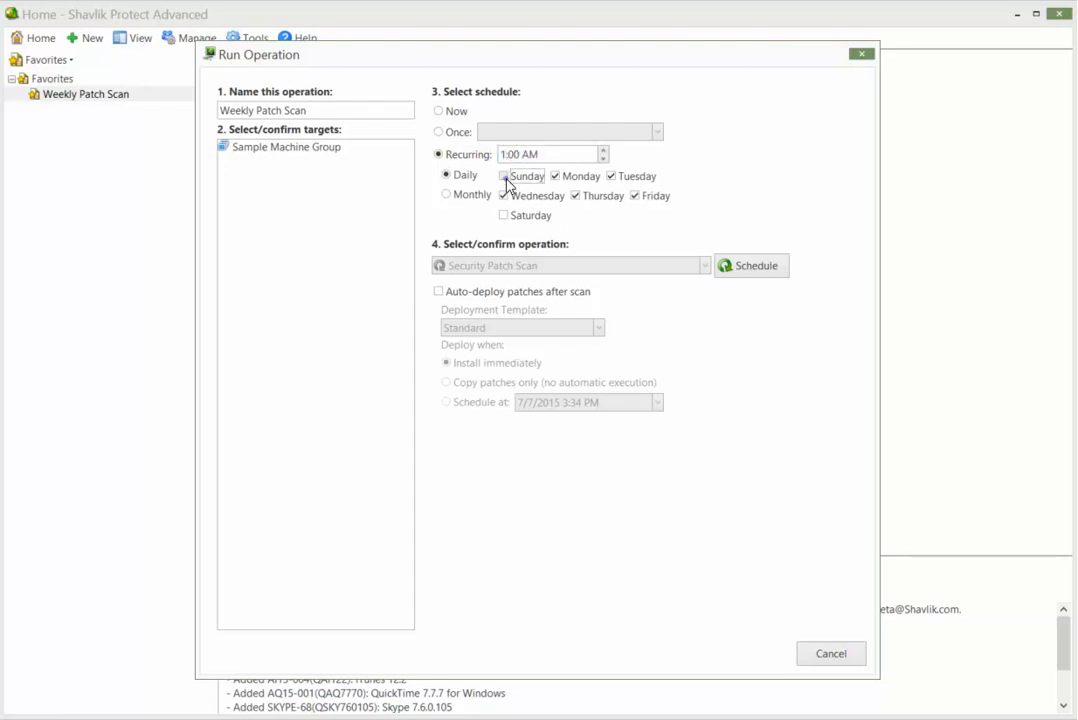
{"action": "left_click", "coordinate": [576, 195]}
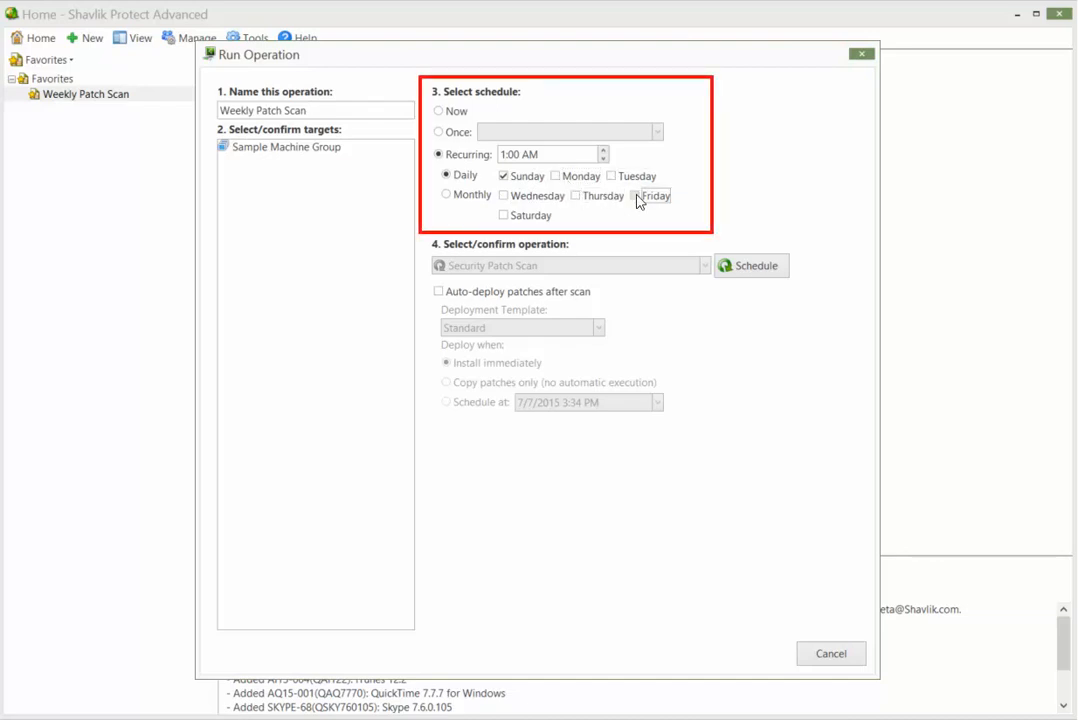
{"action": "left_click", "coordinate": [830, 653]}
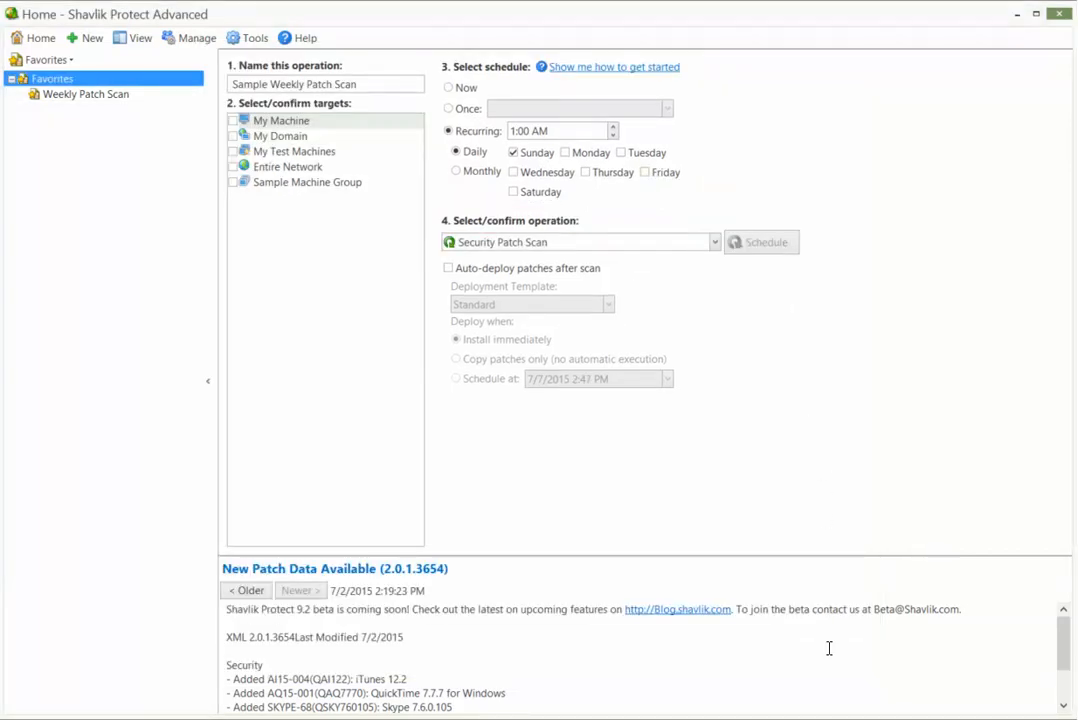
{"action": "mouse_move", "coordinate": [228, 402]}
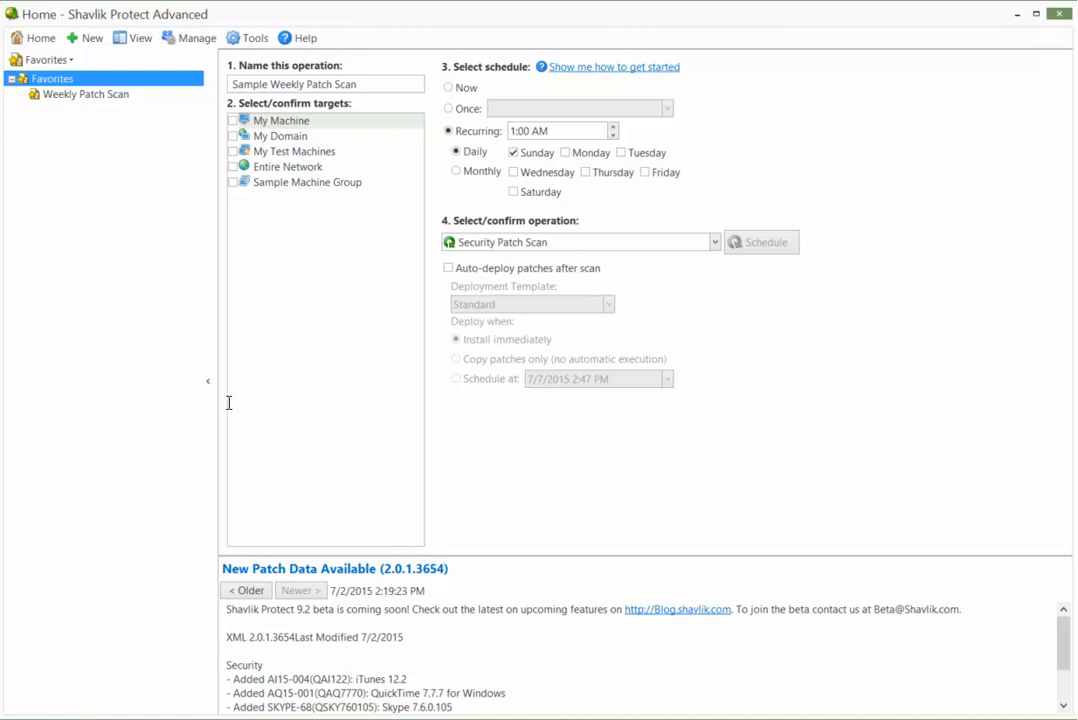
Step: From the Machines view, start a Security Patch Scan on Sample Machine Group
{"action": "left_click", "coordinate": [139, 37]}
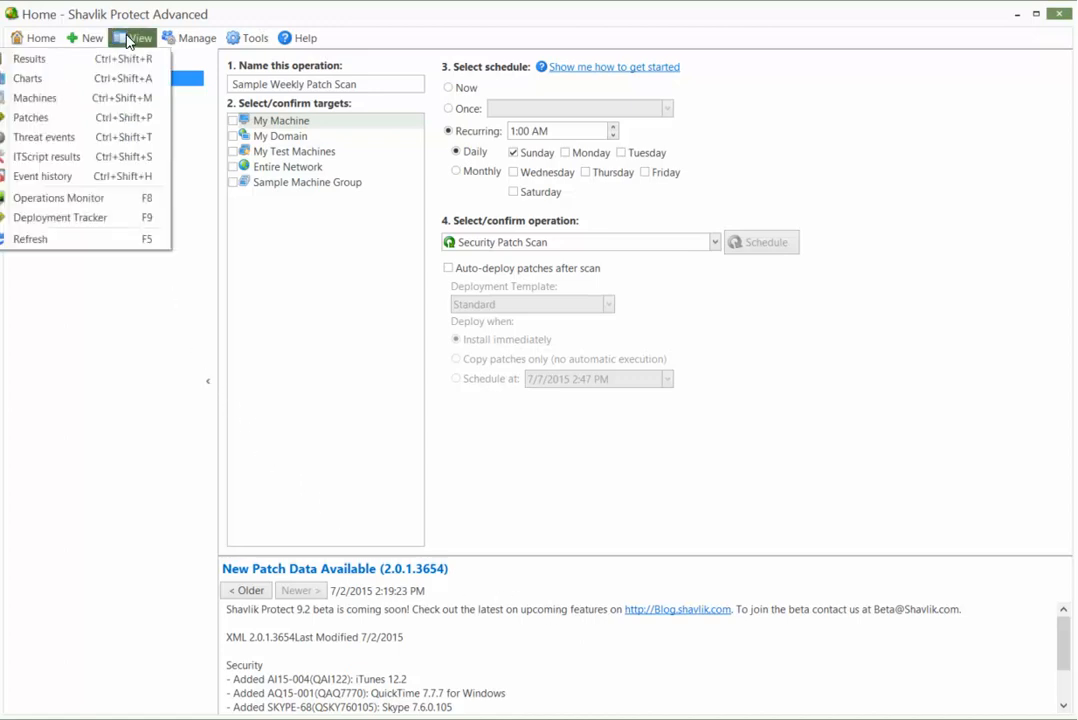
{"action": "left_click", "coordinate": [36, 98]}
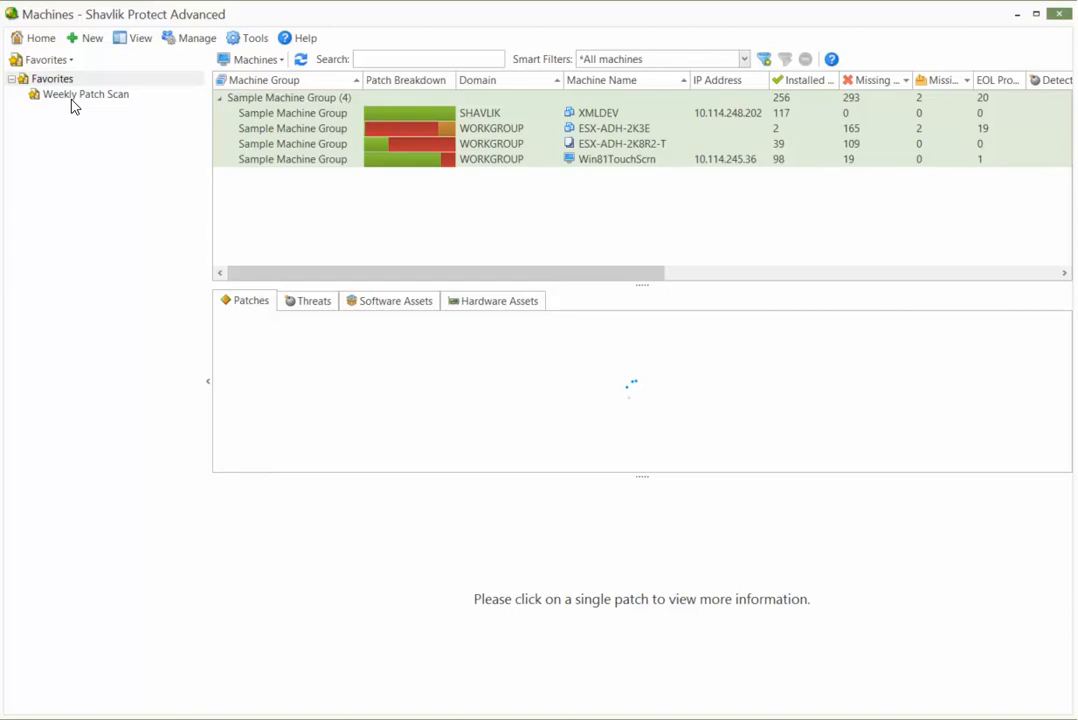
{"action": "right_click", "coordinate": [290, 97]}
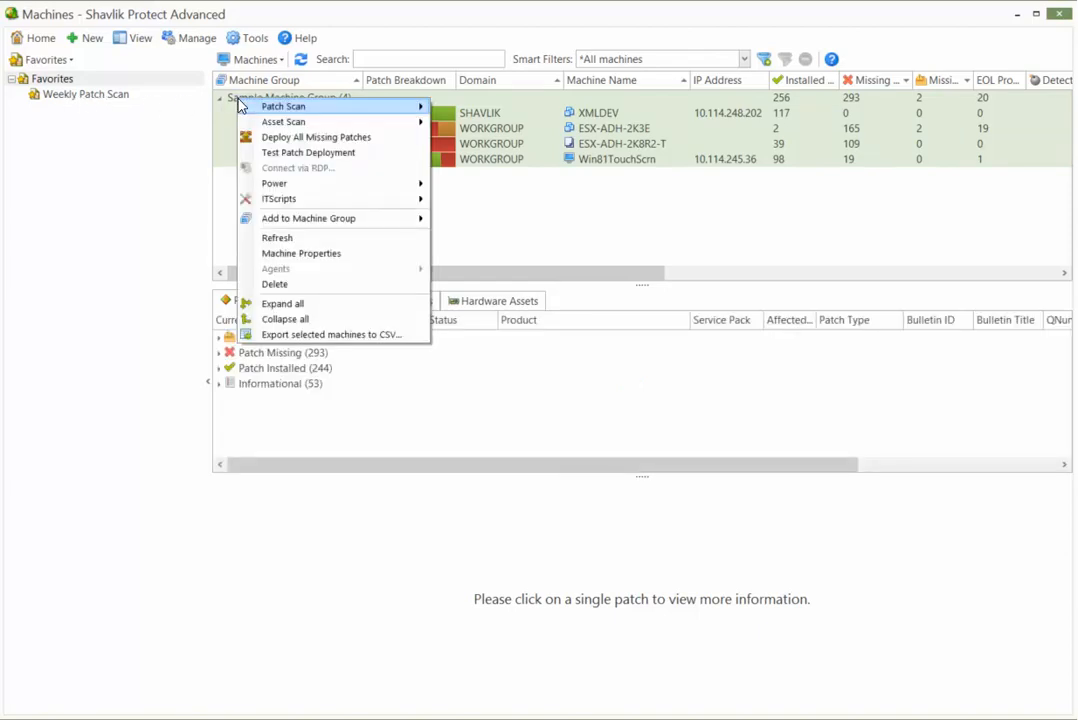
{"action": "mouse_move", "coordinate": [283, 106]}
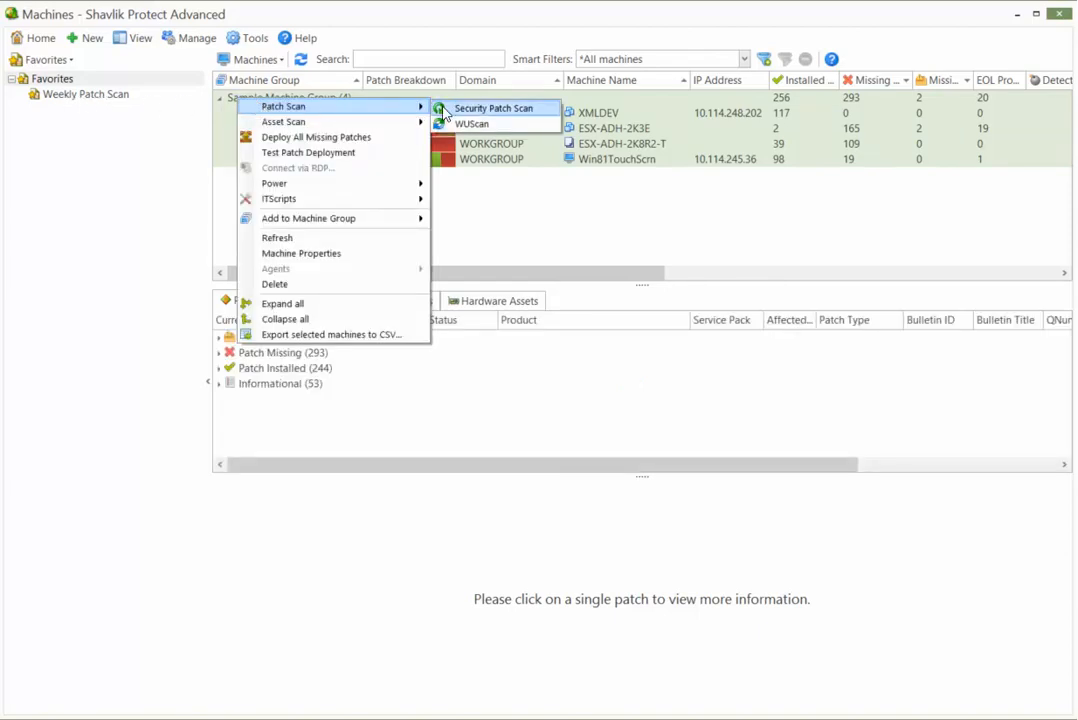
{"action": "left_click", "coordinate": [493, 108]}
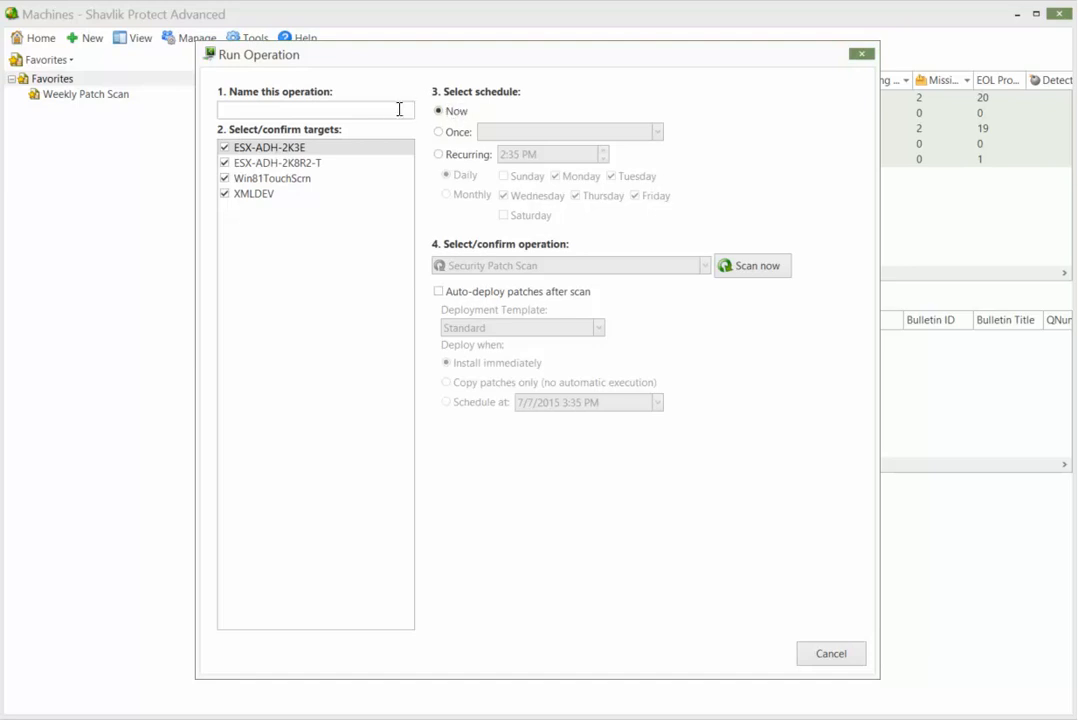
{"action": "mouse_move", "coordinate": [162, 154]}
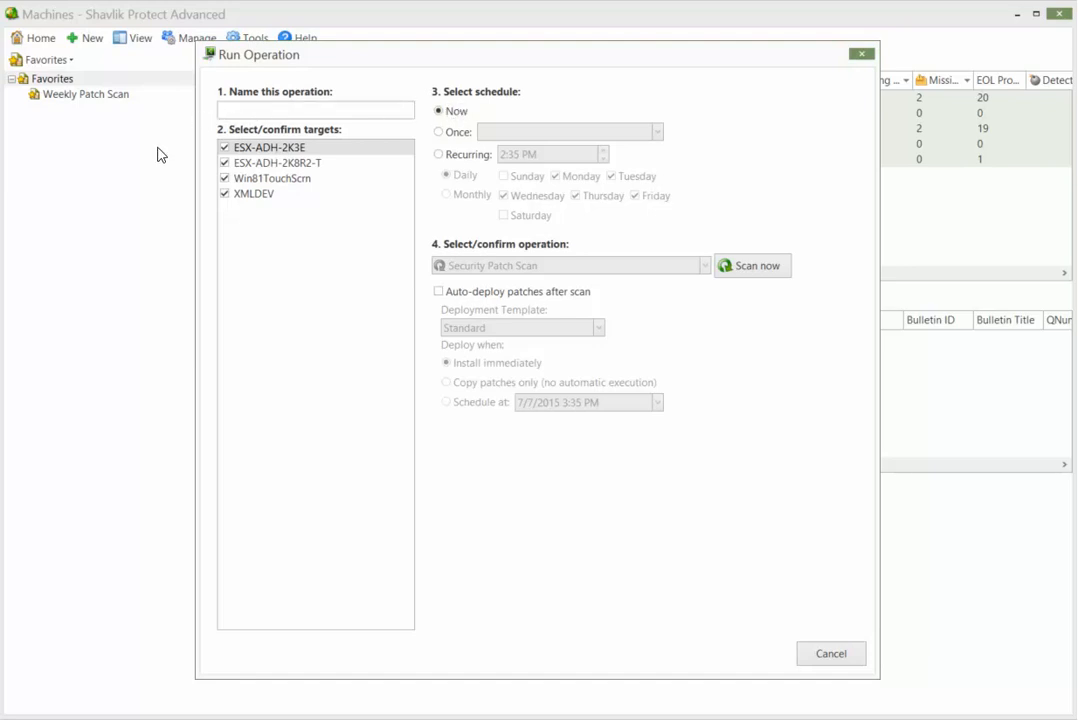
Step: Name the scan 'Weekly Patch Scan', recurring Sundays at 1:00 AM, with auto-deploy patches enabled
{"action": "type", "text": "Weekly Patch Scan"}
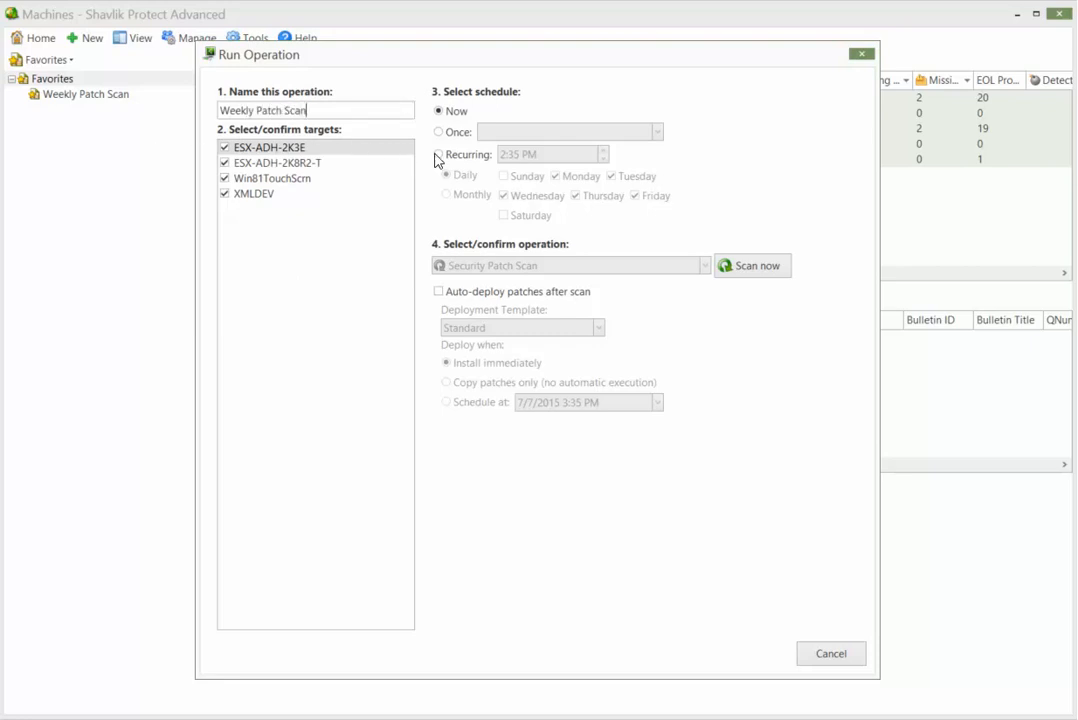
{"action": "left_click", "coordinate": [438, 154]}
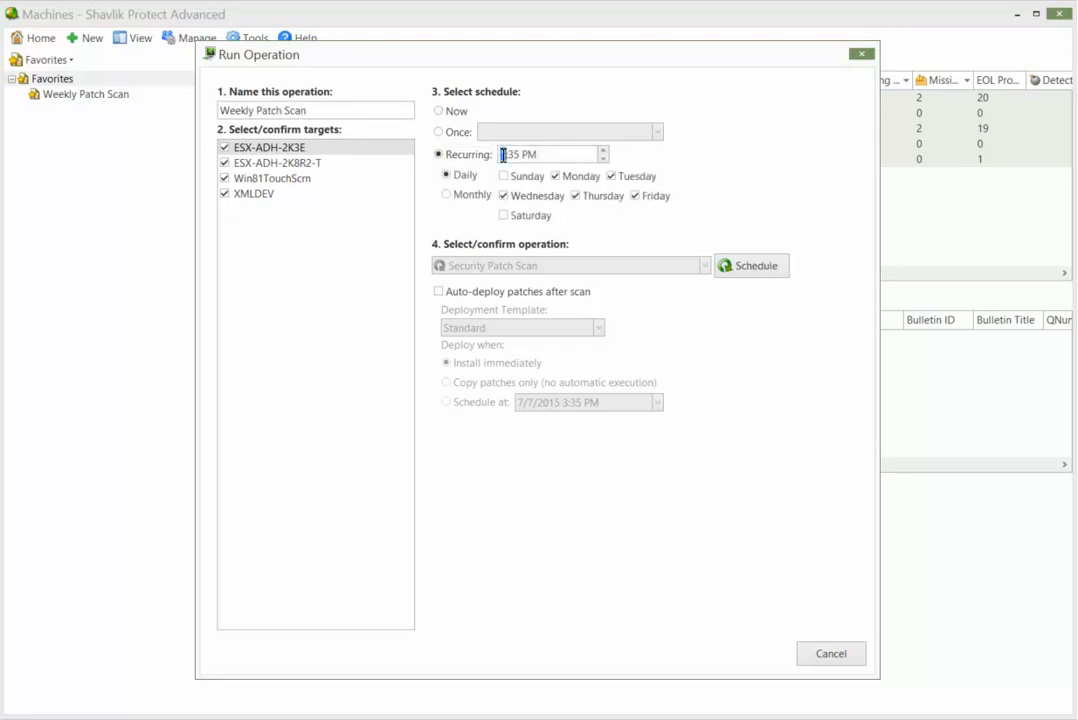
{"action": "type", "text": "1:00 PM"}
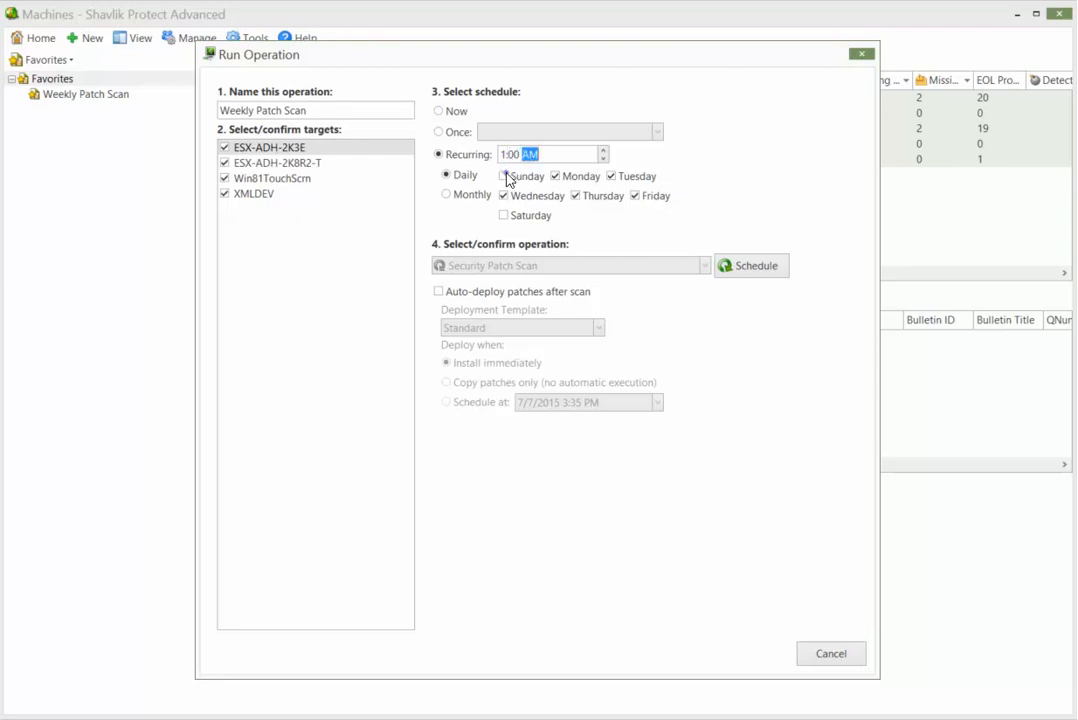
{"action": "left_click", "coordinate": [555, 176]}
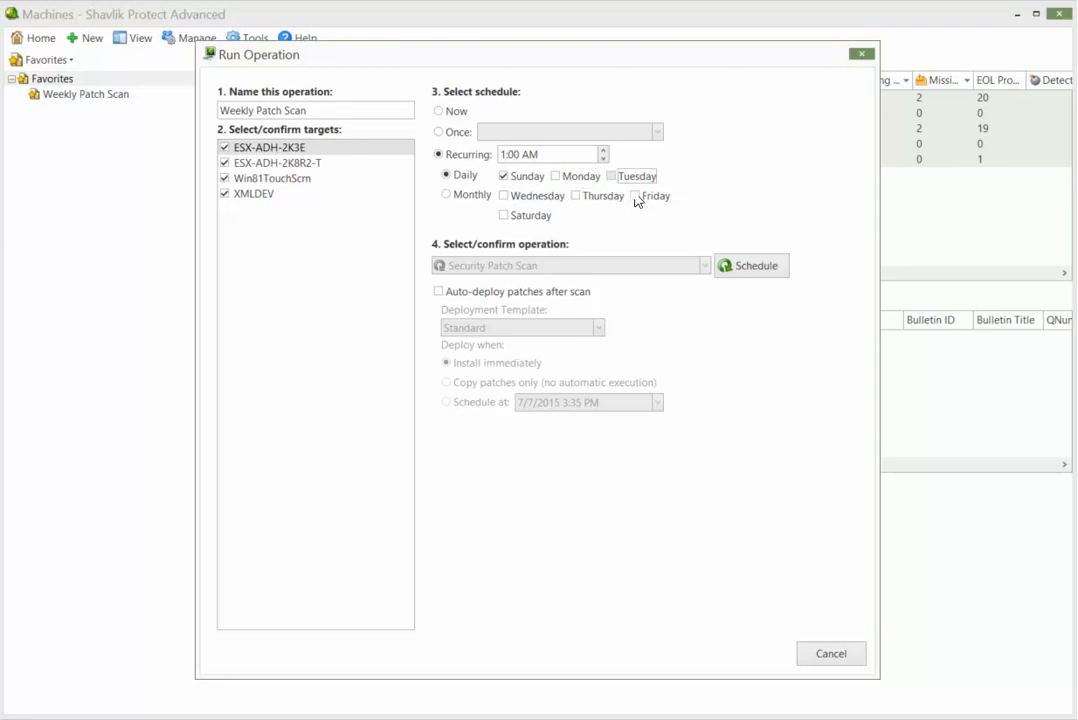
{"action": "mouse_move", "coordinate": [642, 213]}
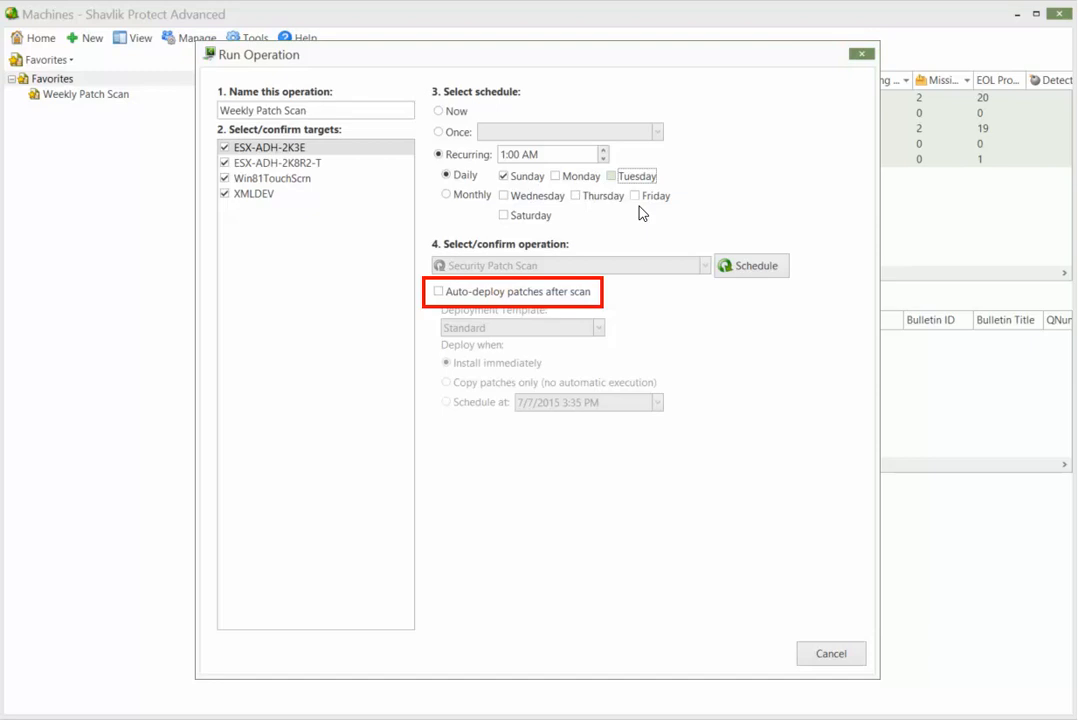
{"action": "mouse_move", "coordinate": [557, 218]}
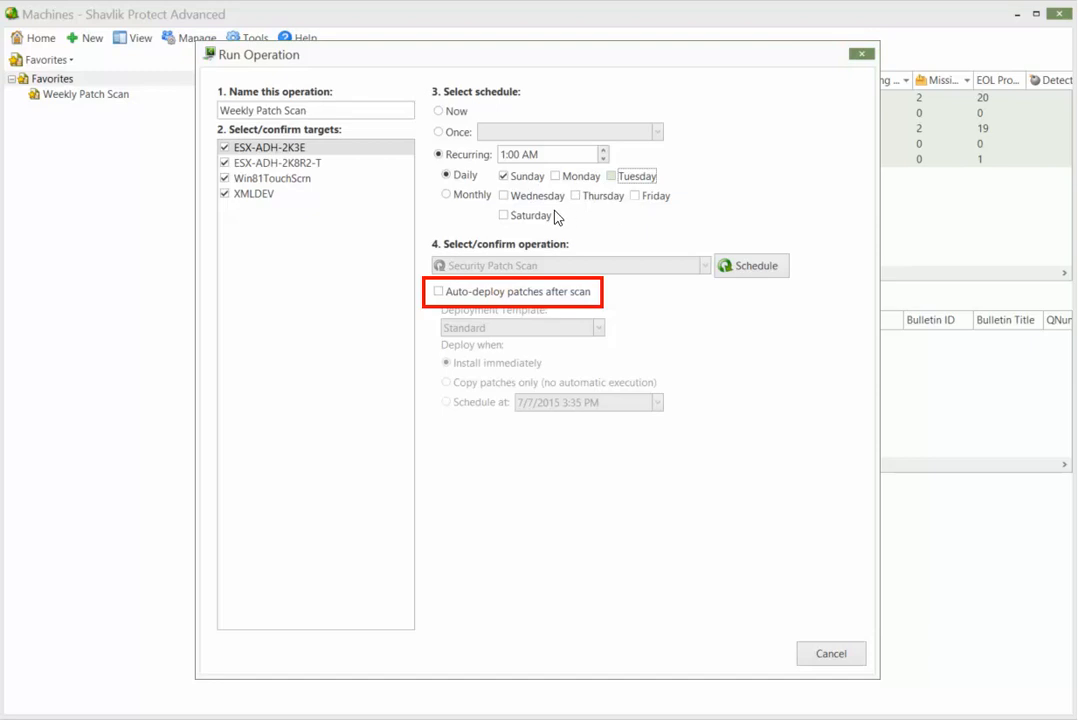
{"action": "left_click", "coordinate": [438, 291]}
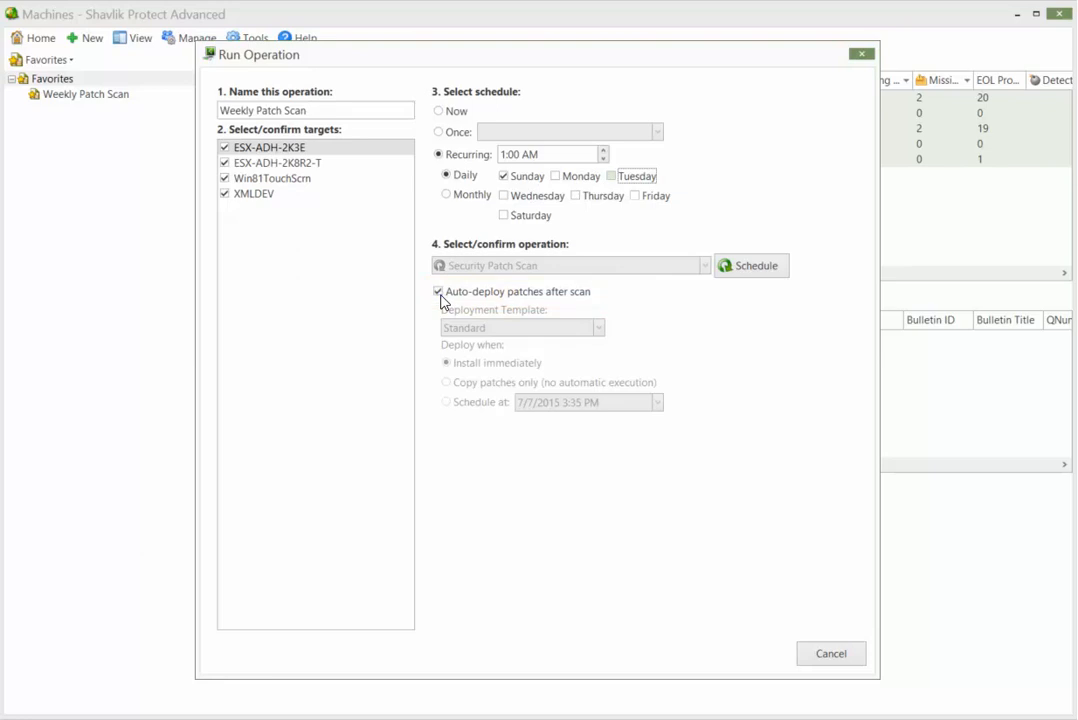
{"action": "mouse_move", "coordinate": [505, 301]}
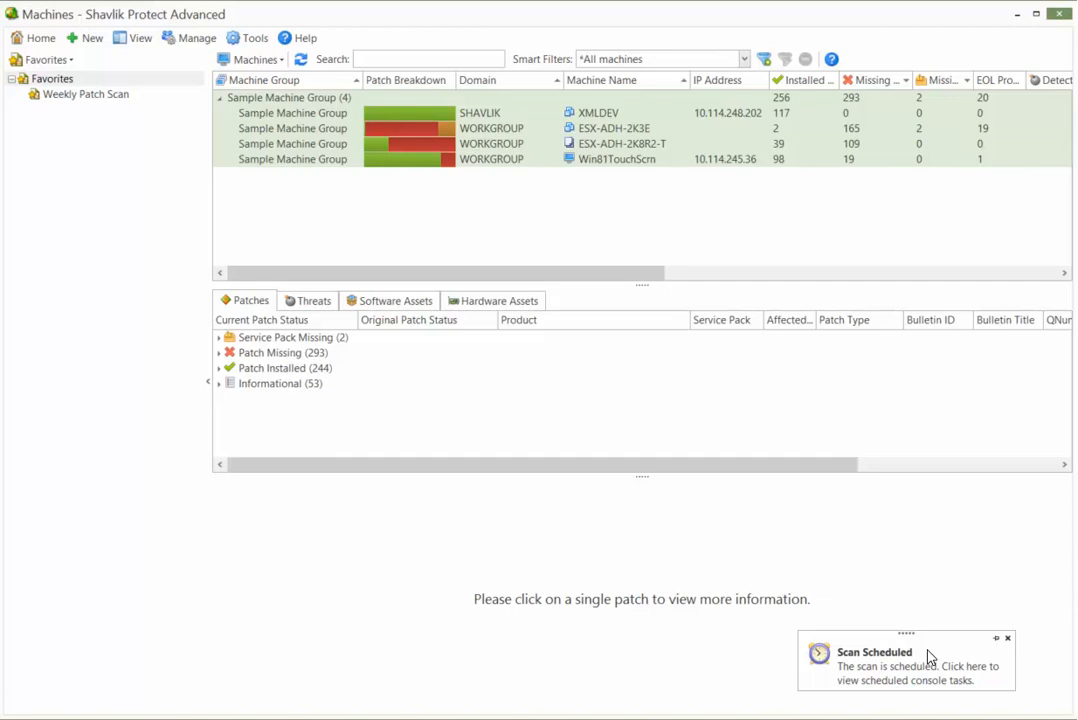
{"action": "mouse_move", "coordinate": [890, 655]}
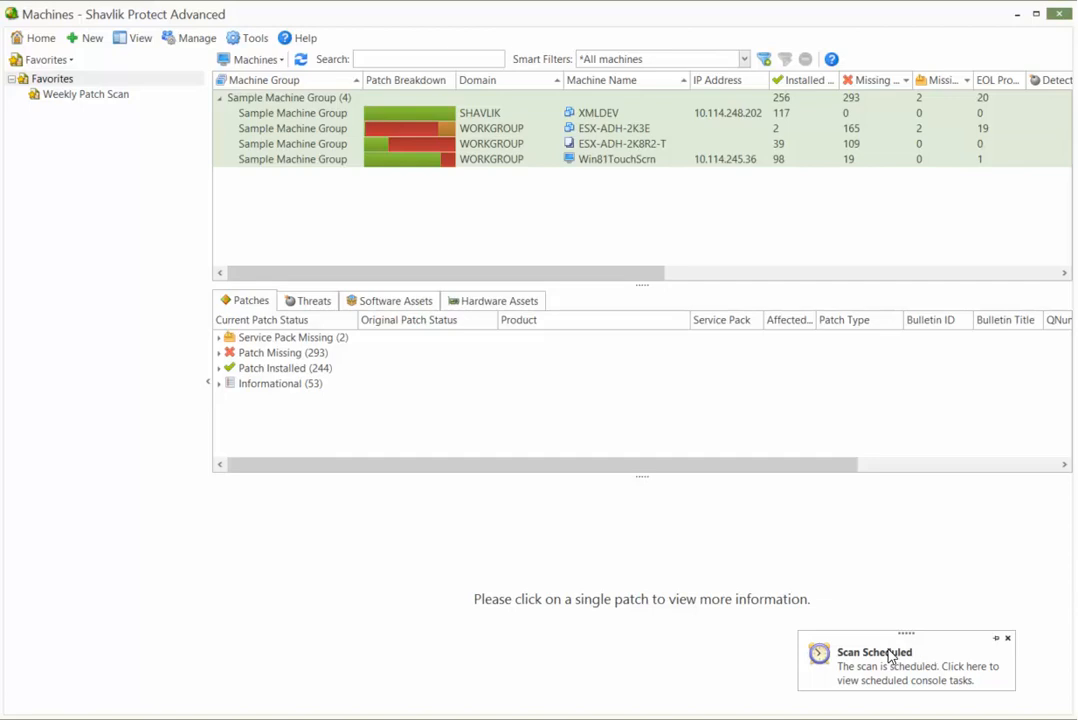
{"action": "mouse_move", "coordinate": [208, 240]}
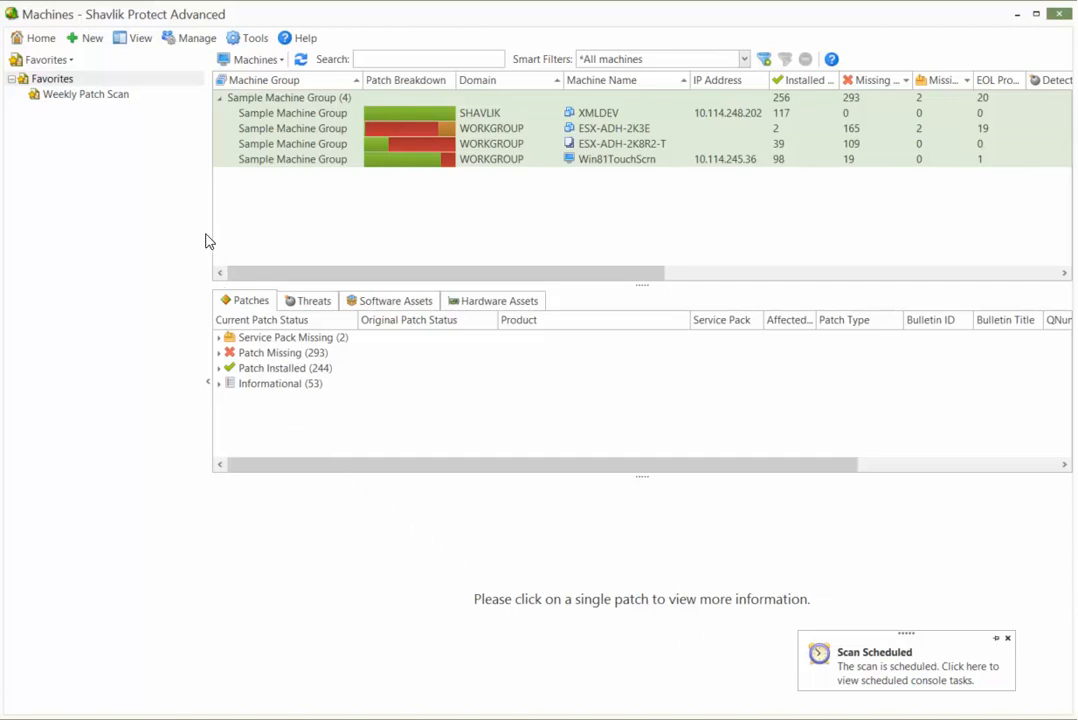
Step: Open Manage > Scheduled Console Tasks to confirm the Sunday Weekly Patch Scan
{"action": "left_click", "coordinate": [196, 37]}
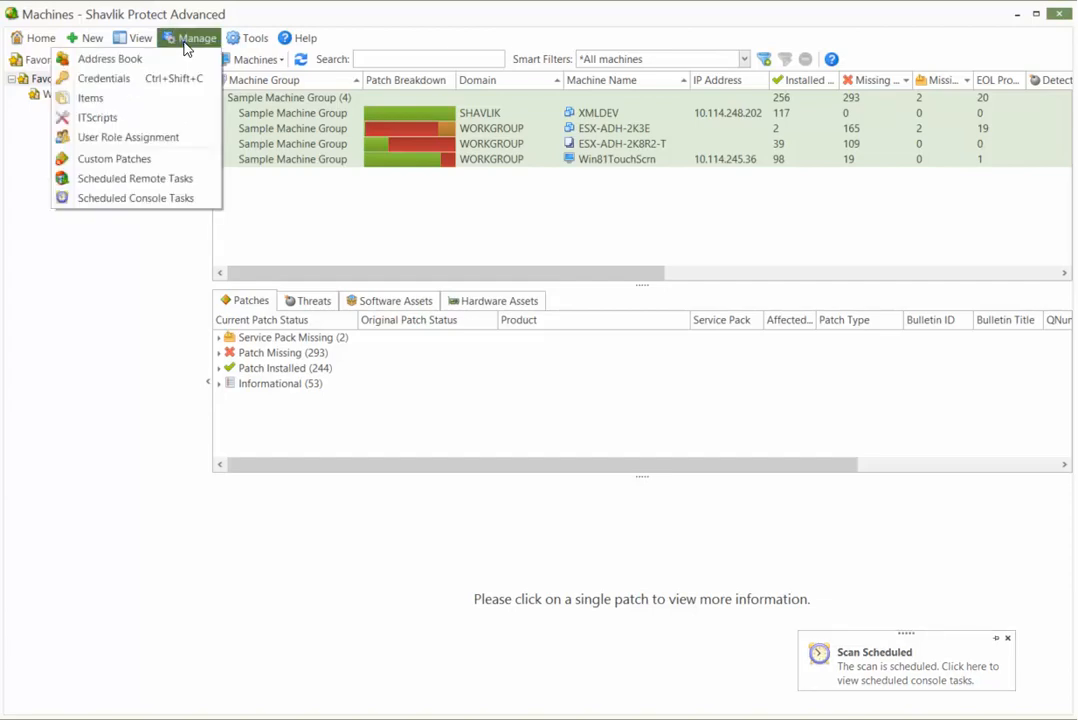
{"action": "left_click", "coordinate": [134, 197]}
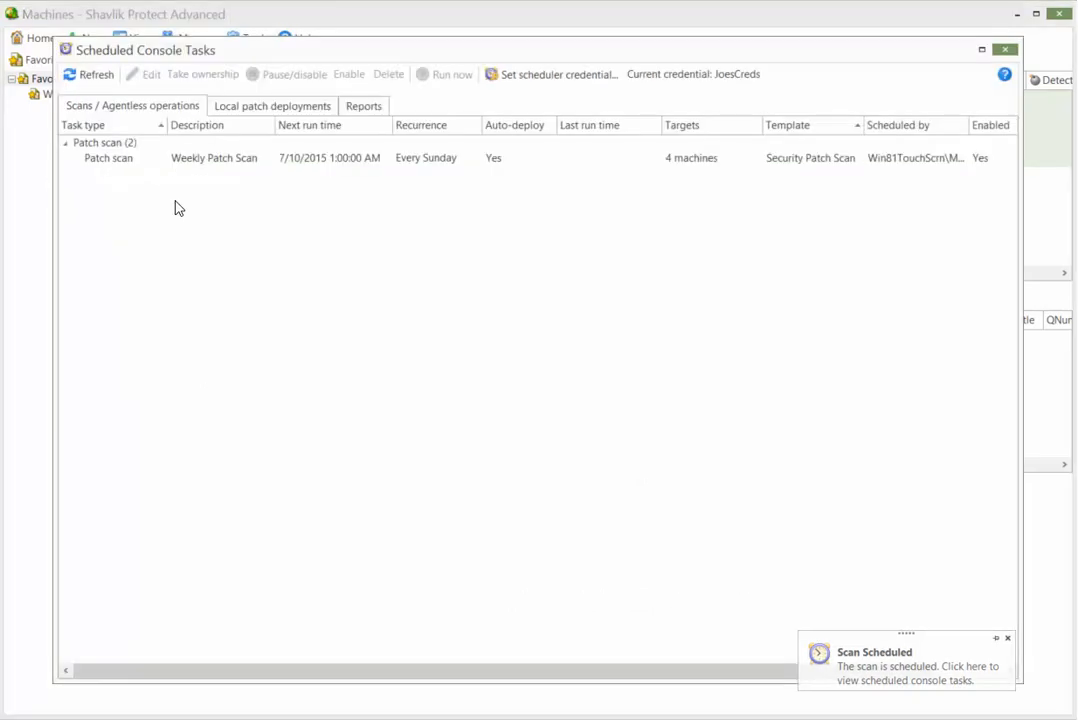